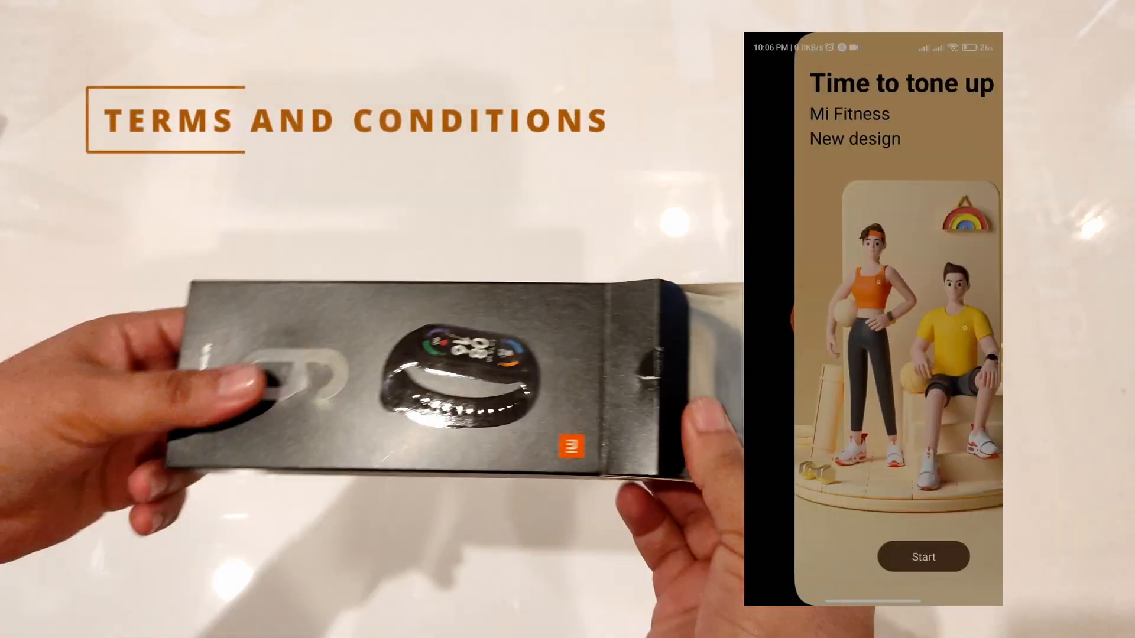
Step: Agree to the user agreement and privacy policy and set the region to Pakistan
{"action": "left_click", "coordinate": [924, 557]}
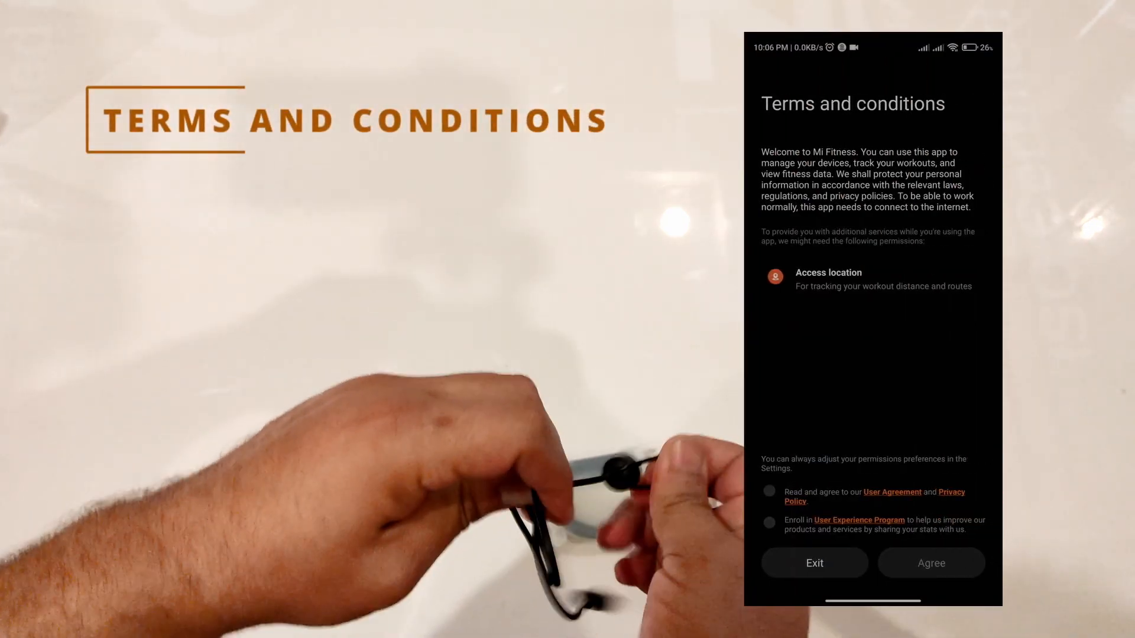
{"action": "left_click", "coordinate": [768, 491]}
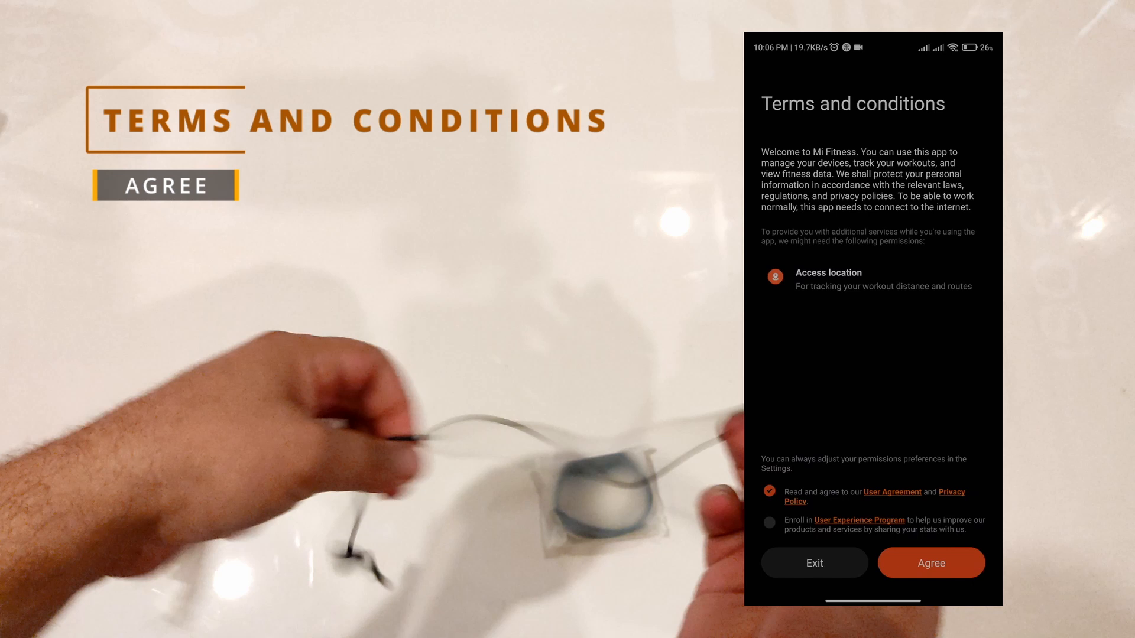
{"action": "left_click", "coordinate": [930, 563]}
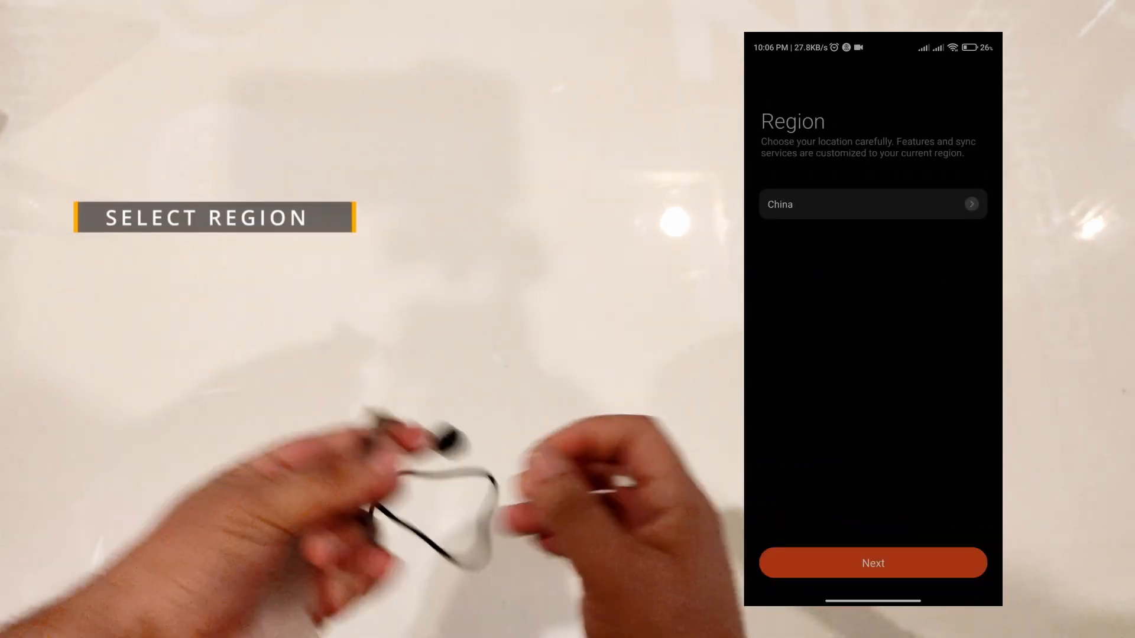
{"action": "left_click", "coordinate": [872, 204]}
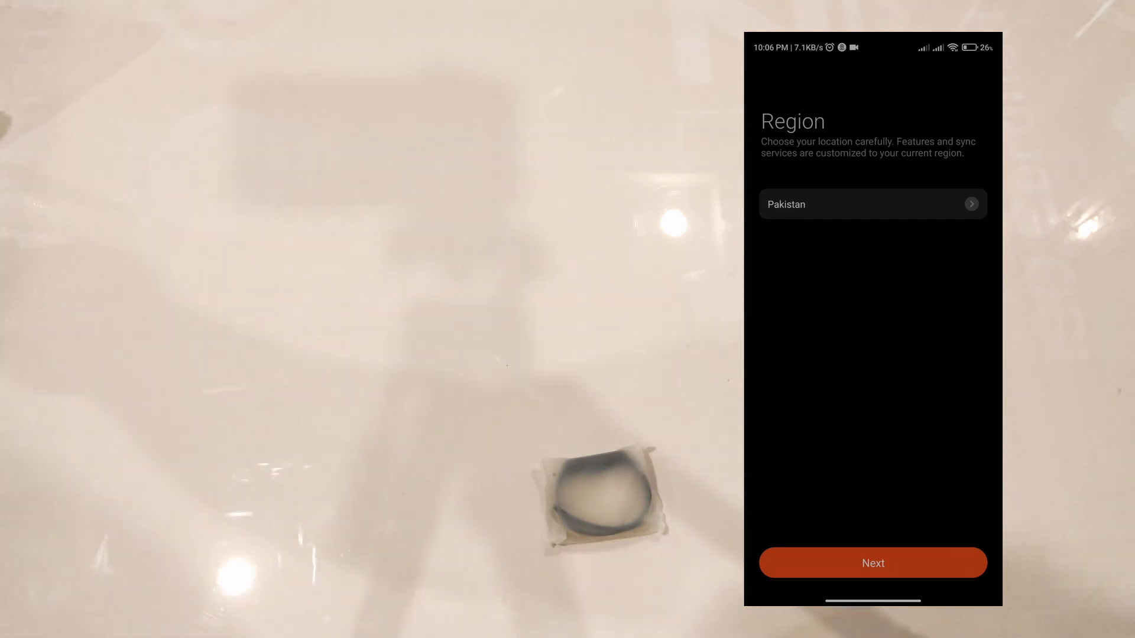
{"action": "left_click", "coordinate": [873, 563]}
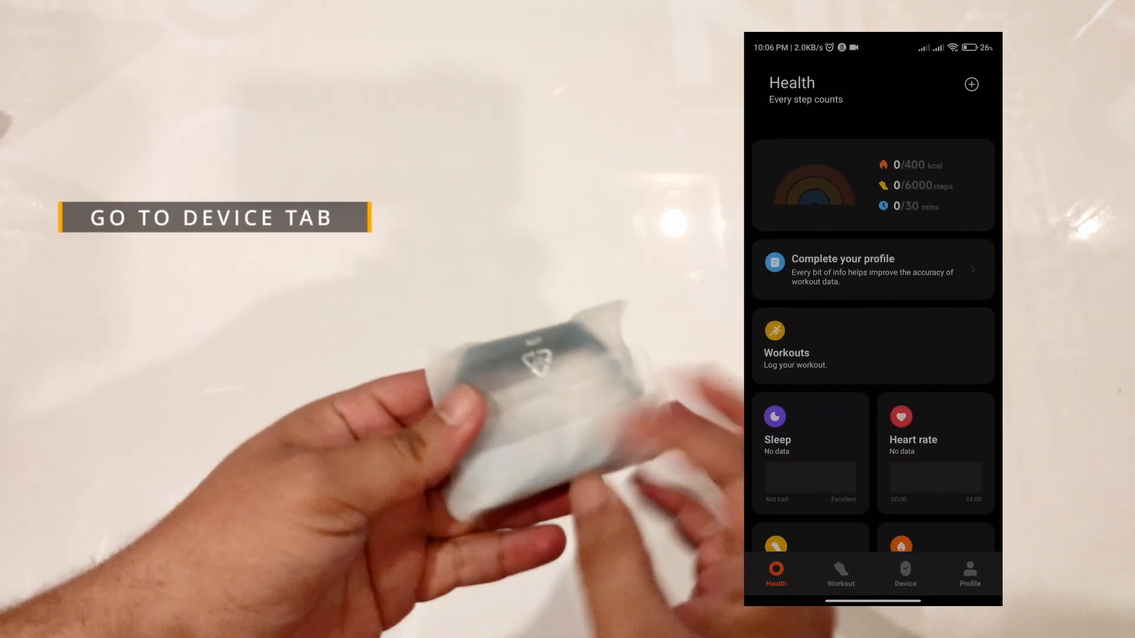
Step: Dismiss the Turn on sync offer on the Profile page and return to the empty Device page
{"action": "left_click", "coordinate": [905, 573]}
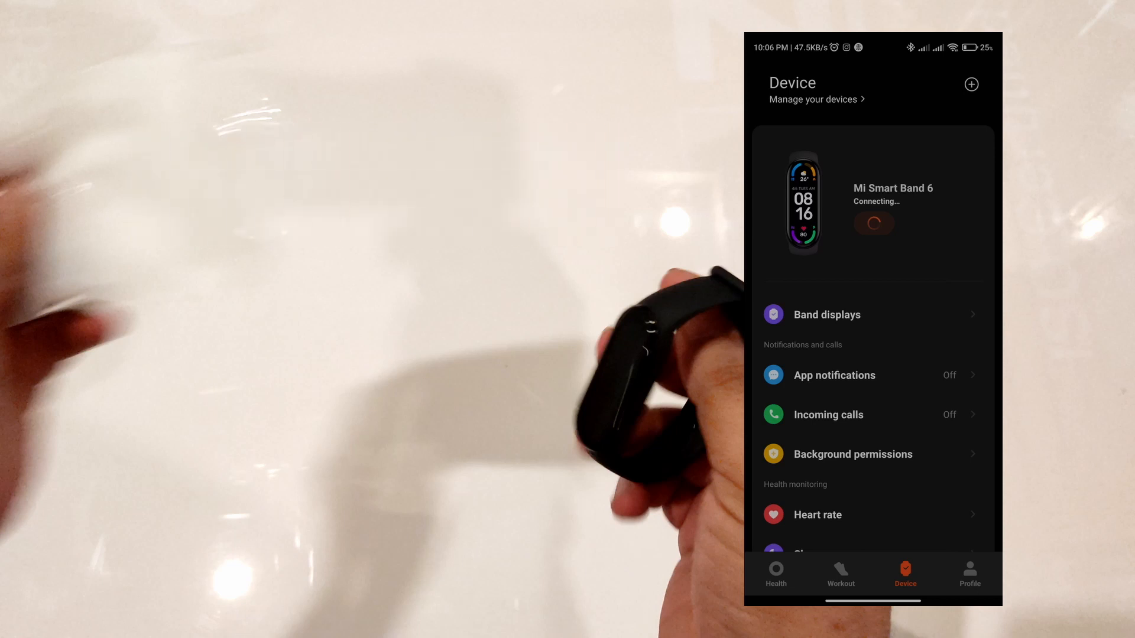
{"action": "left_click", "coordinate": [970, 572]}
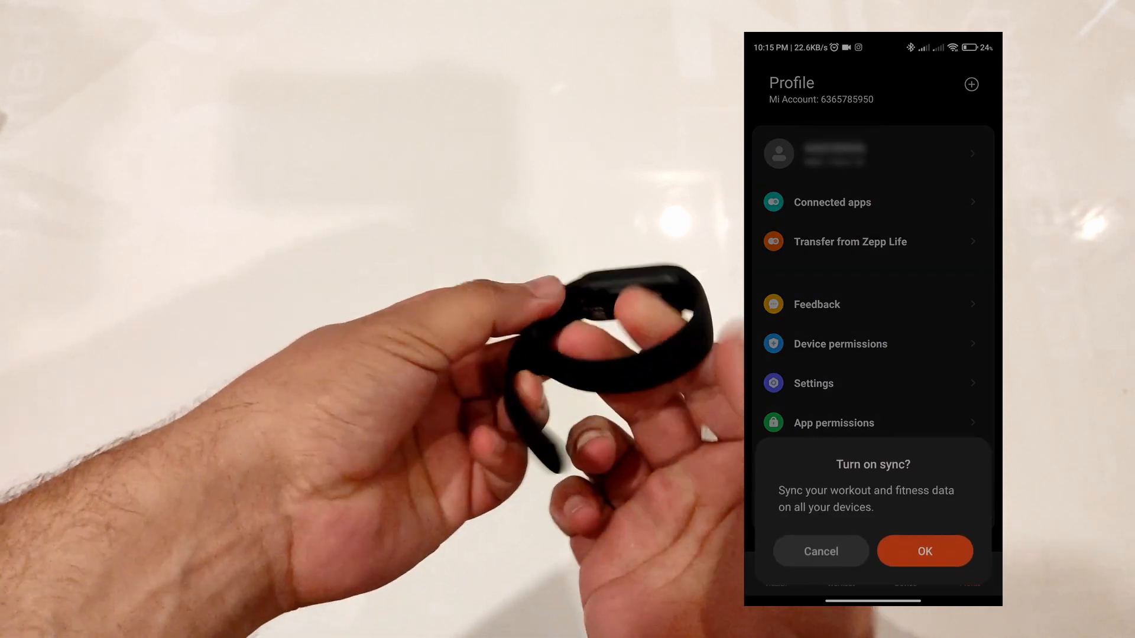
{"action": "left_click", "coordinate": [820, 551]}
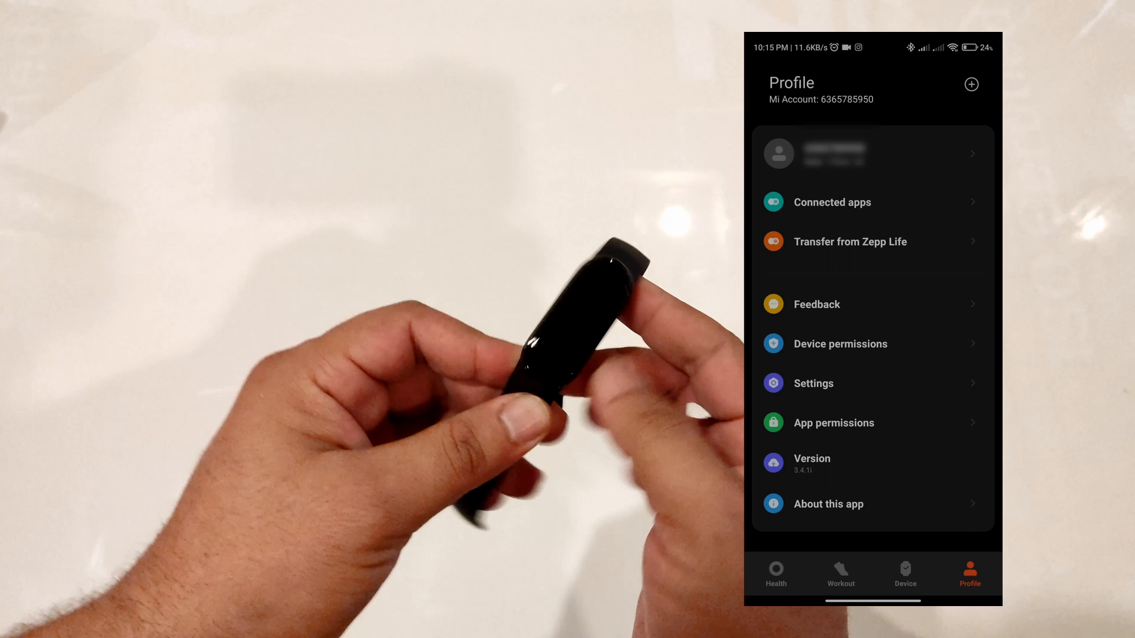
{"action": "left_click", "coordinate": [905, 575]}
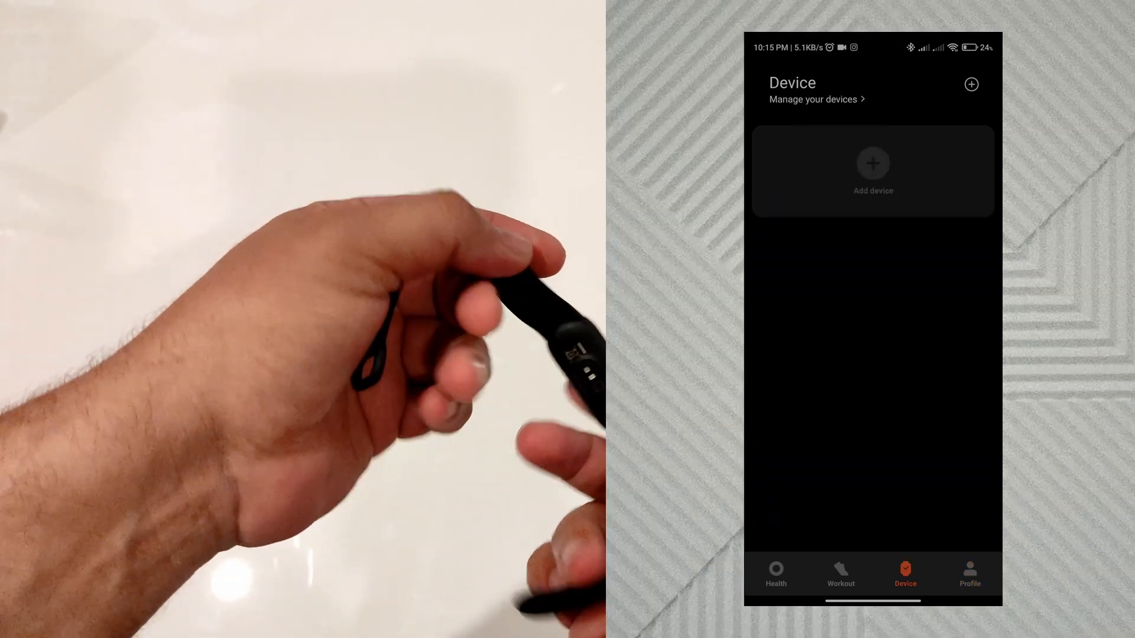
Step: Add a device, allow location for the Bluetooth search, and pair the found Mi Smart Band 6
{"action": "left_click", "coordinate": [872, 170]}
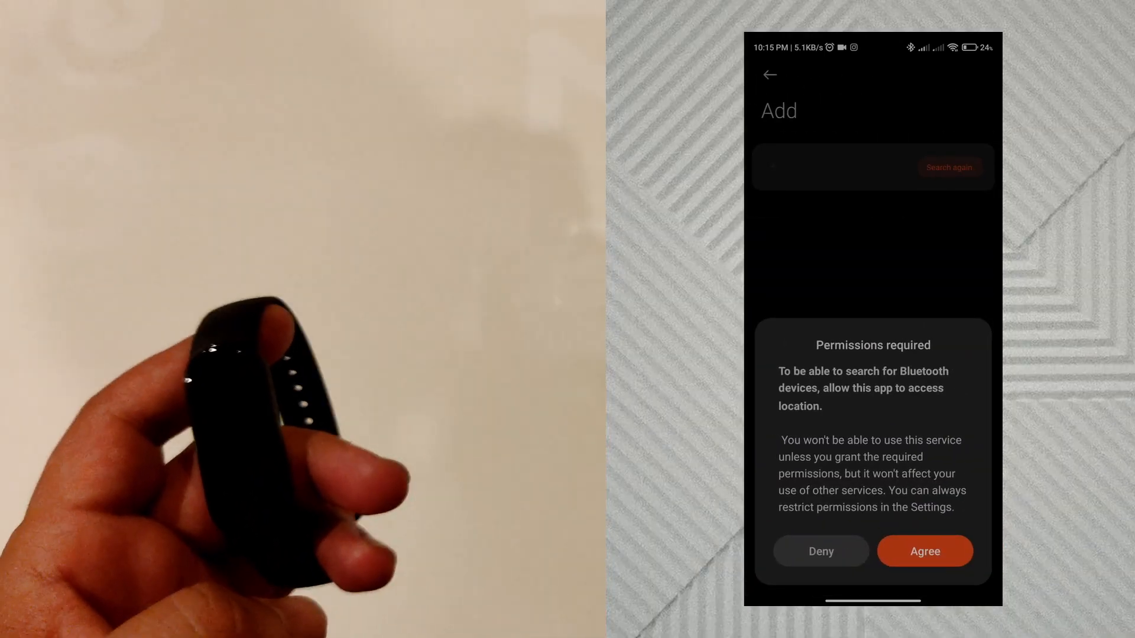
{"action": "left_click", "coordinate": [924, 551]}
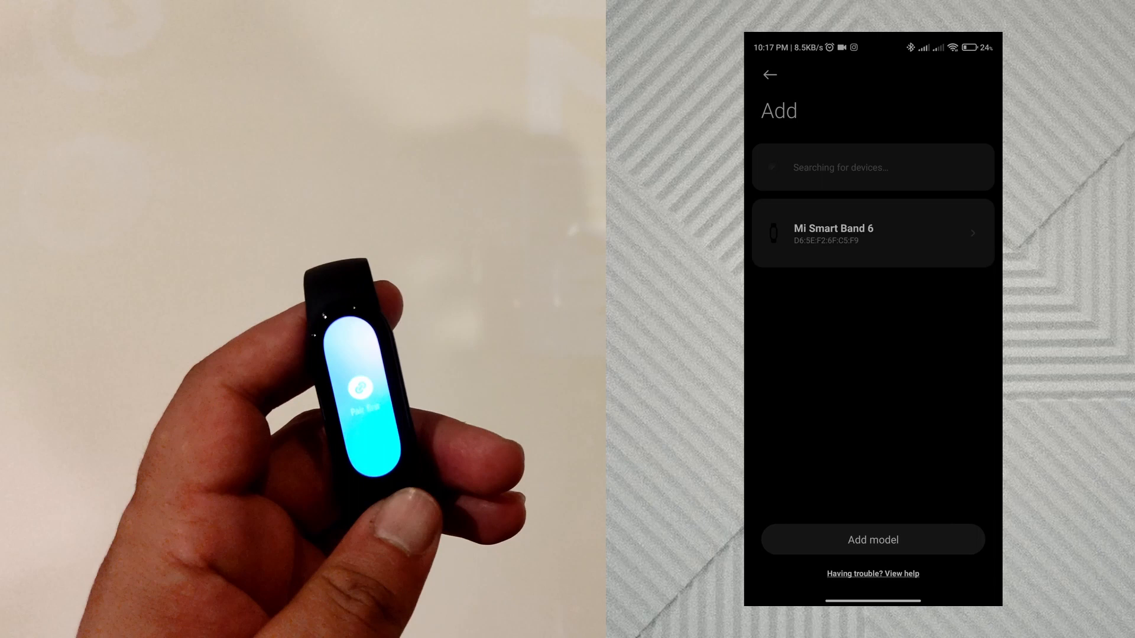
{"action": "left_click", "coordinate": [873, 233]}
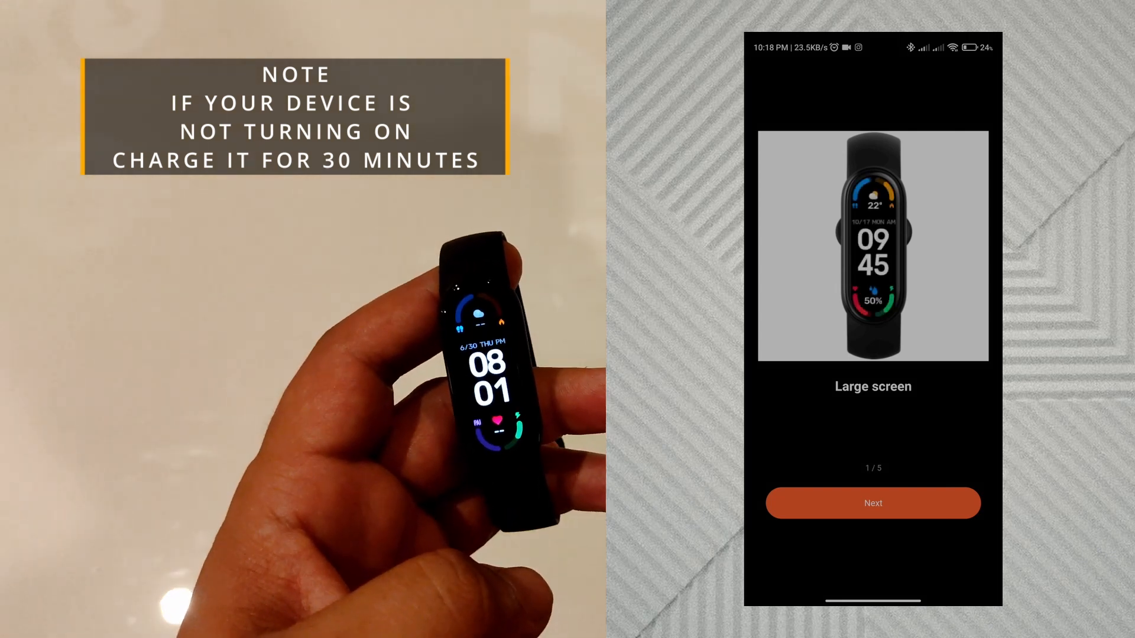
Step: Advance through all five intro pages of the band's feature tour and finish it
{"action": "left_click", "coordinate": [872, 502]}
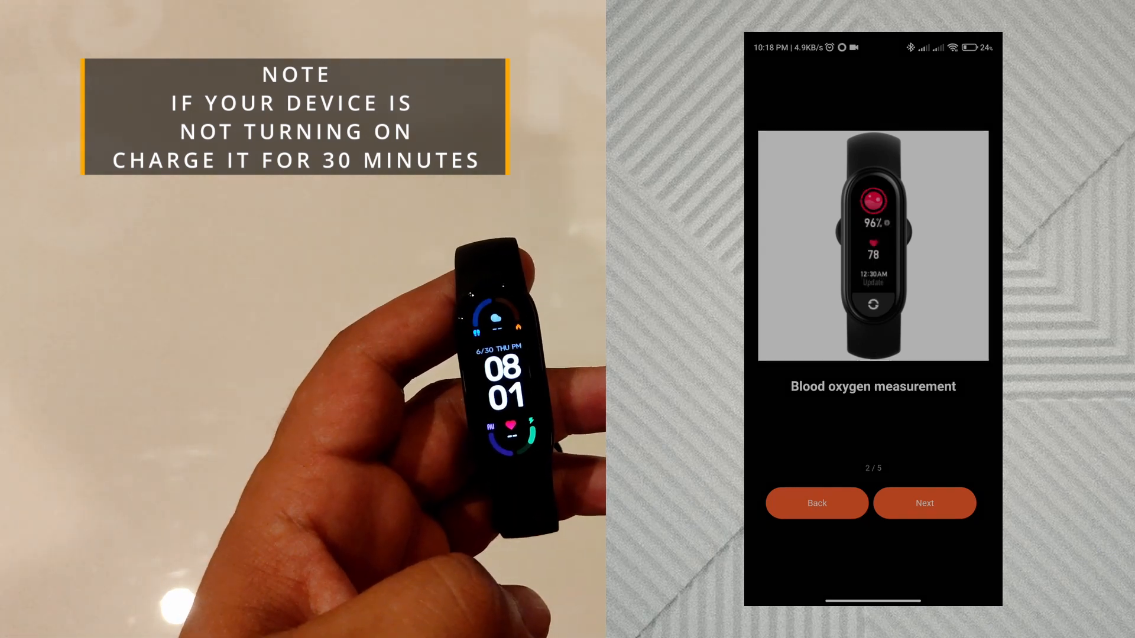
{"action": "left_click", "coordinate": [925, 502]}
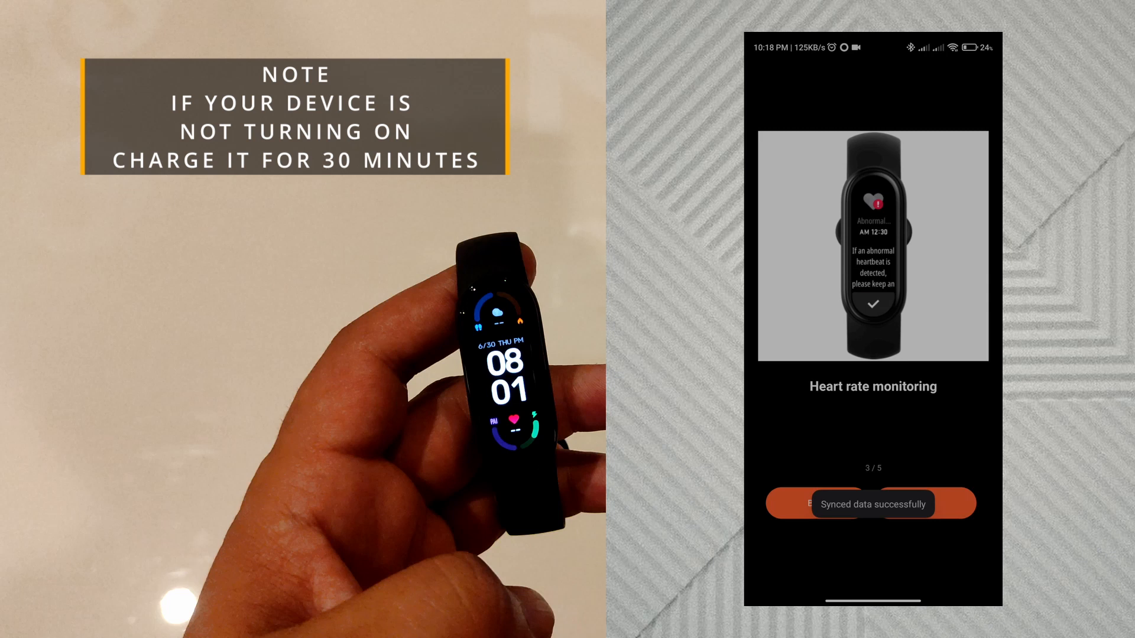
{"action": "left_click", "coordinate": [924, 503]}
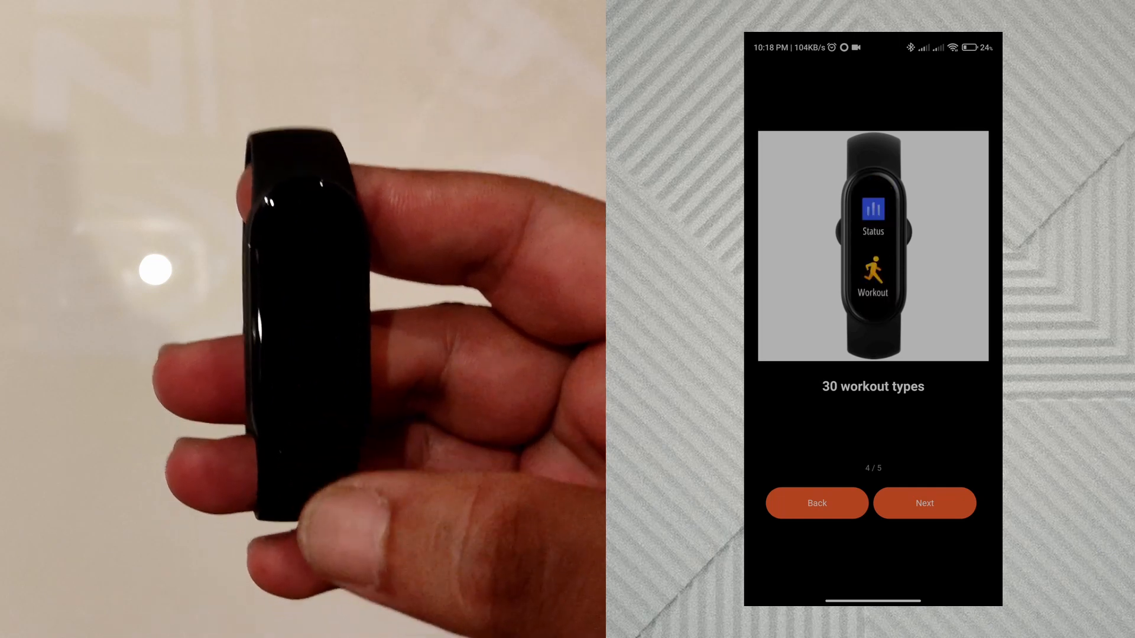
{"action": "left_click", "coordinate": [923, 504]}
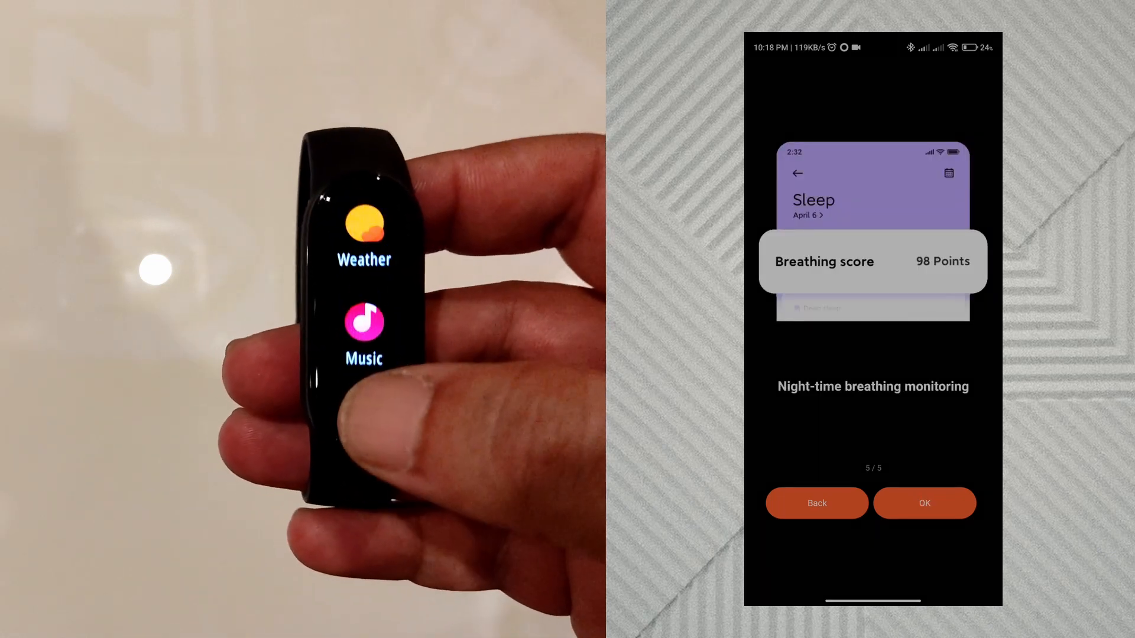
{"action": "left_click", "coordinate": [923, 504]}
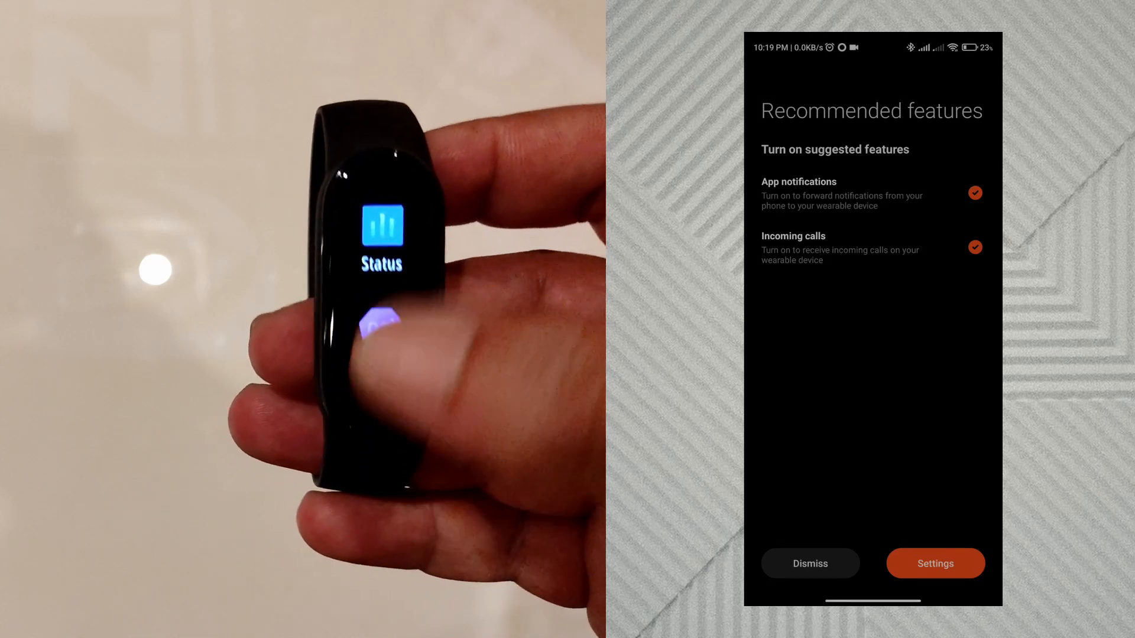
Step: Grant notification access despite the risk warning and confirm WhatsApp Business forwarding
{"action": "left_click", "coordinate": [934, 563]}
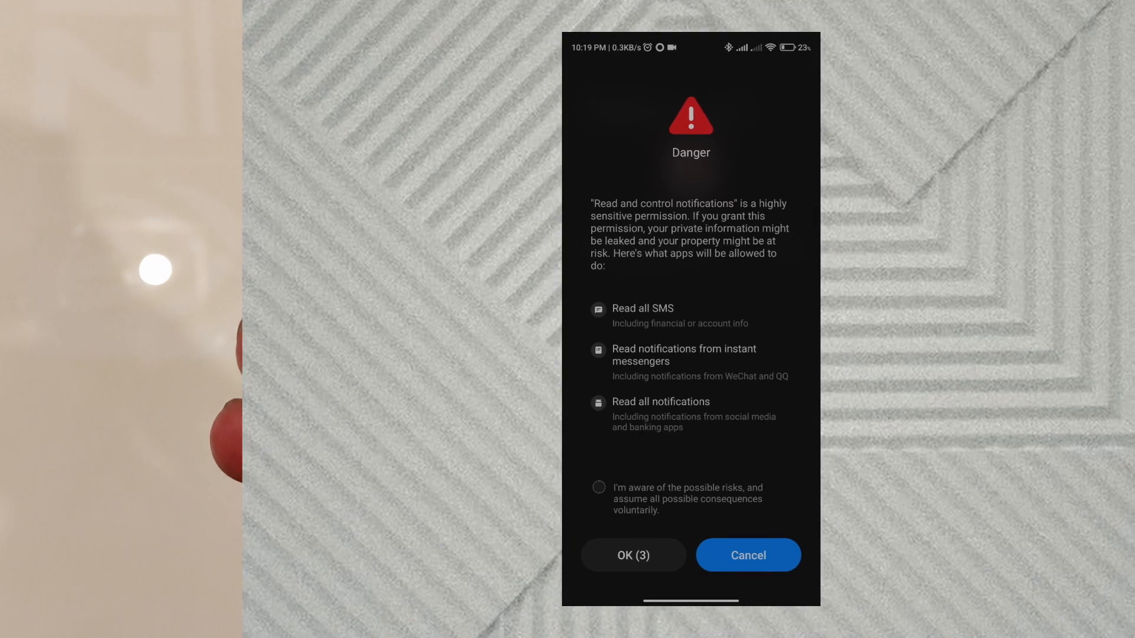
{"action": "left_click", "coordinate": [598, 487]}
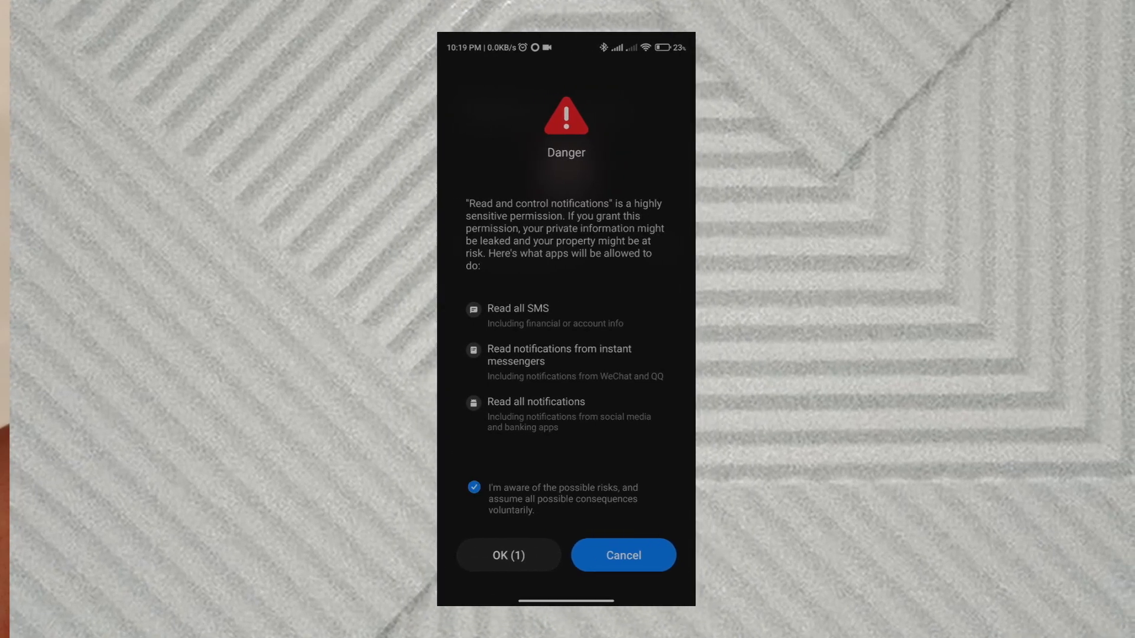
{"action": "left_click", "coordinate": [507, 567]}
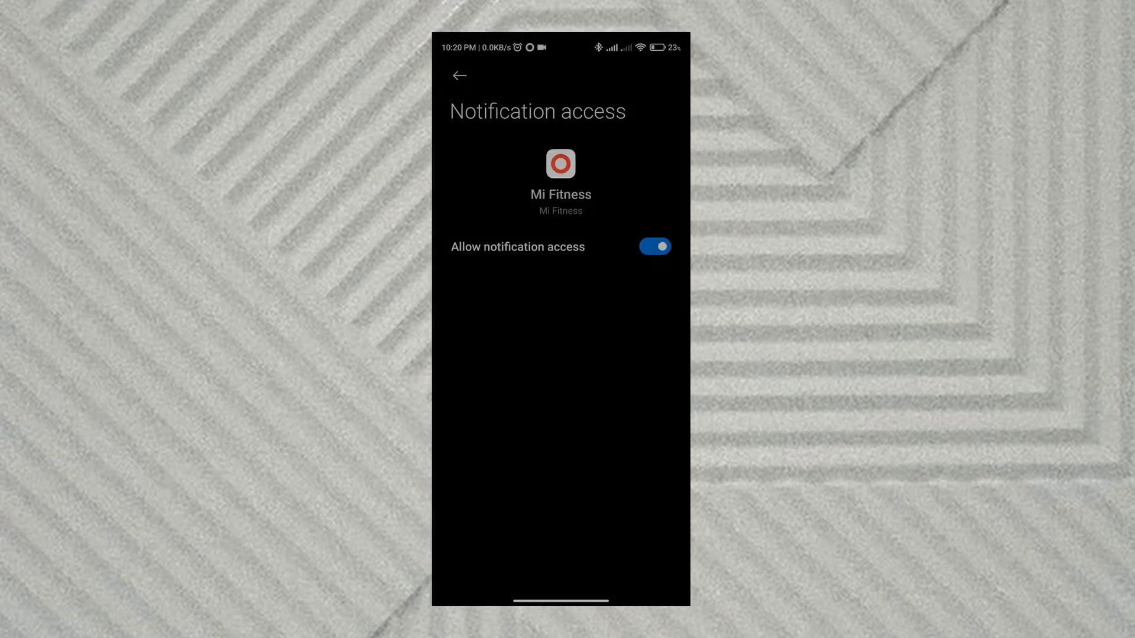
{"action": "left_click", "coordinate": [459, 76]}
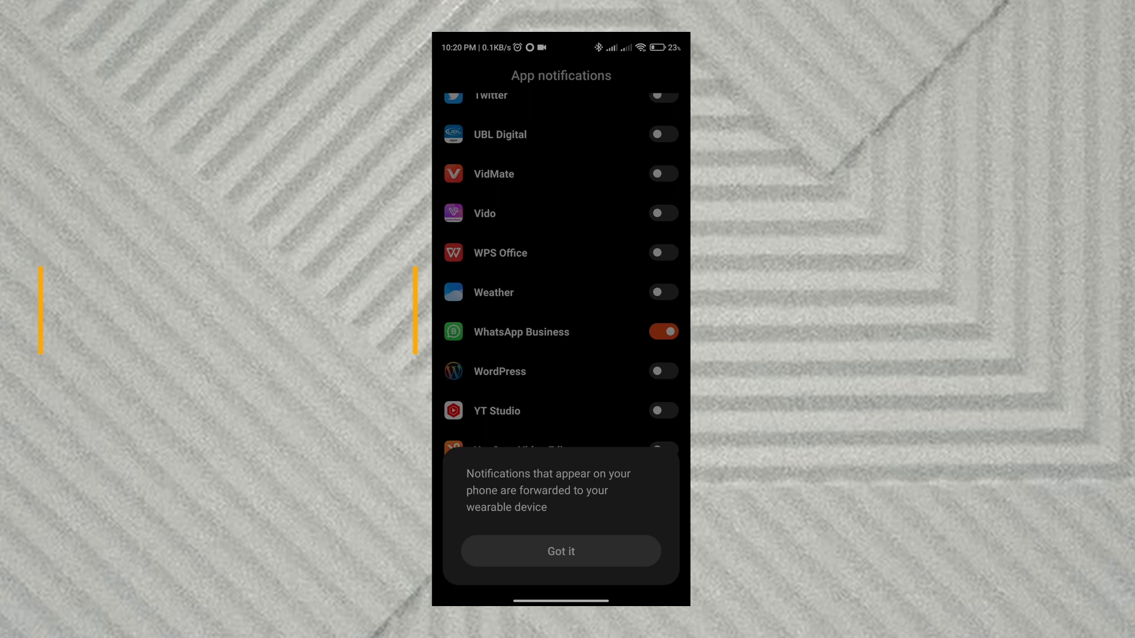
{"action": "left_click", "coordinate": [561, 551]}
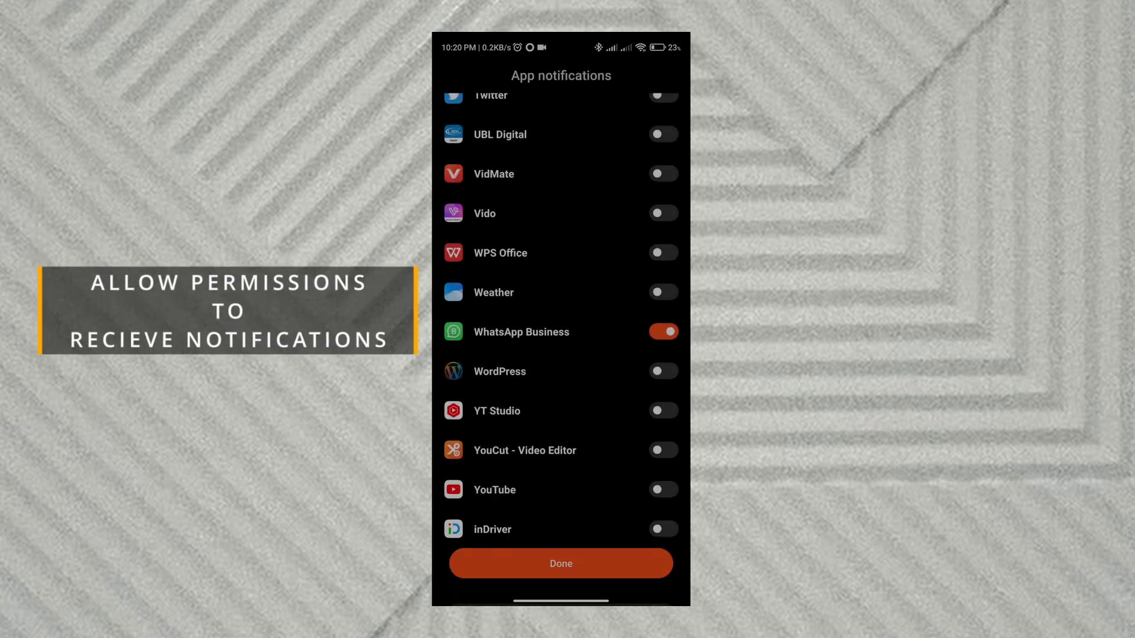
{"action": "left_click", "coordinate": [560, 562]}
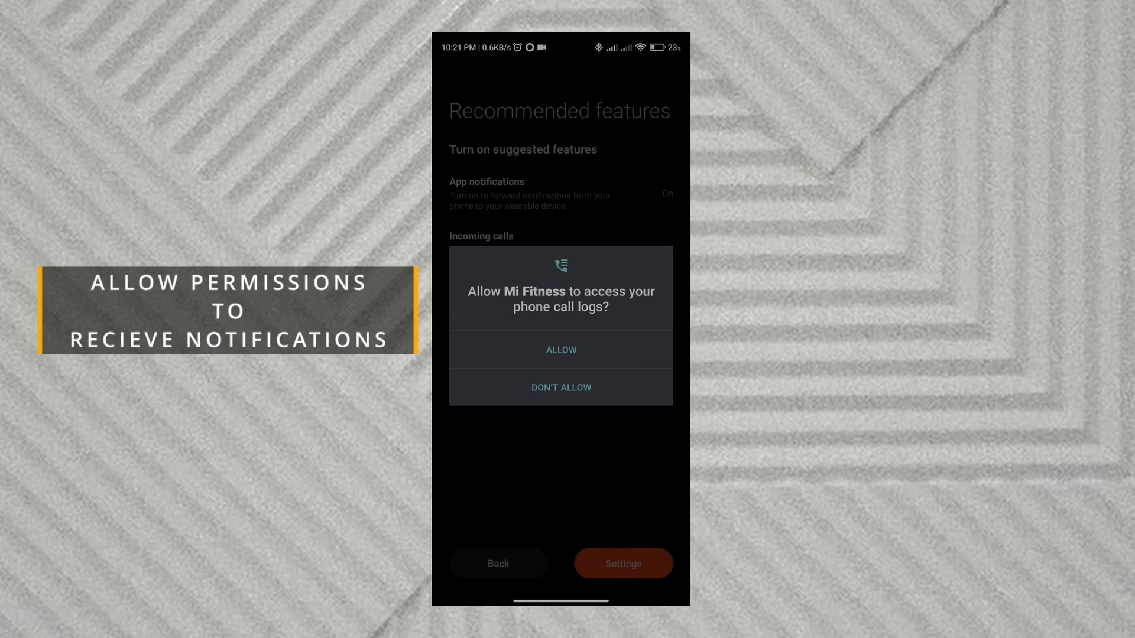
Step: Allow call log, contacts and phone permissions so incoming calls show on the band
{"action": "left_click", "coordinate": [560, 350]}
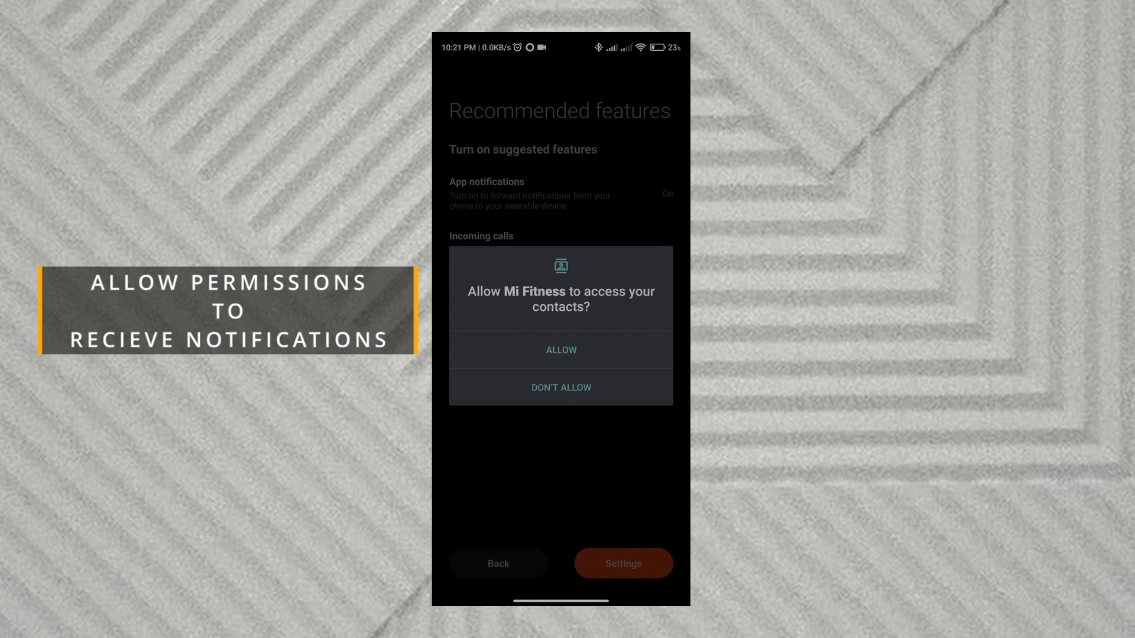
{"action": "left_click", "coordinate": [560, 350]}
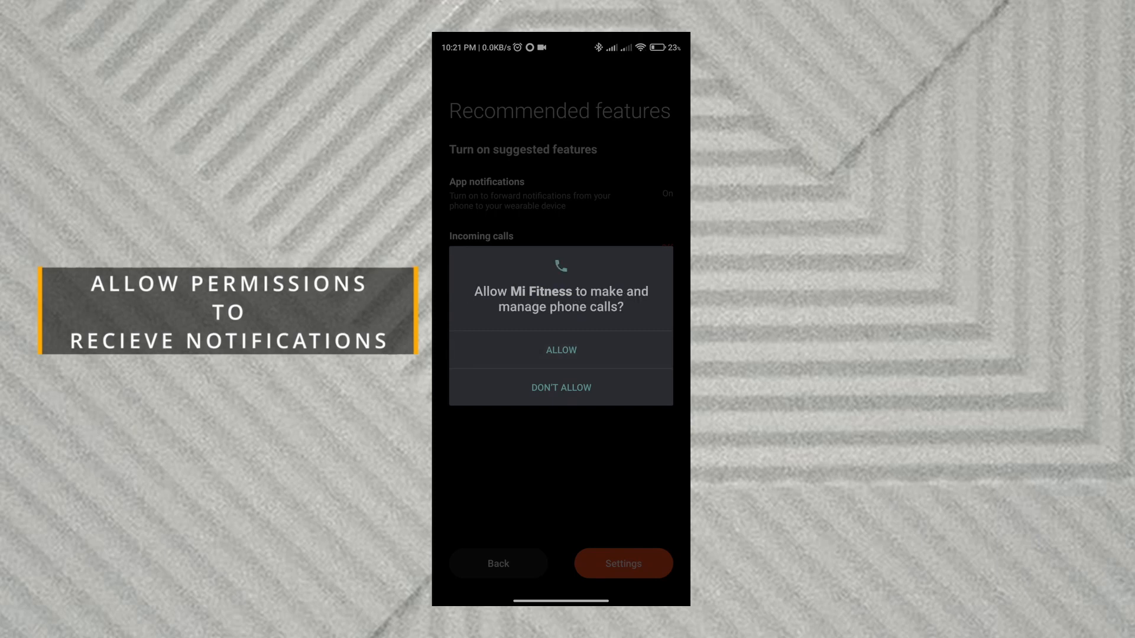
{"action": "left_click", "coordinate": [560, 350]}
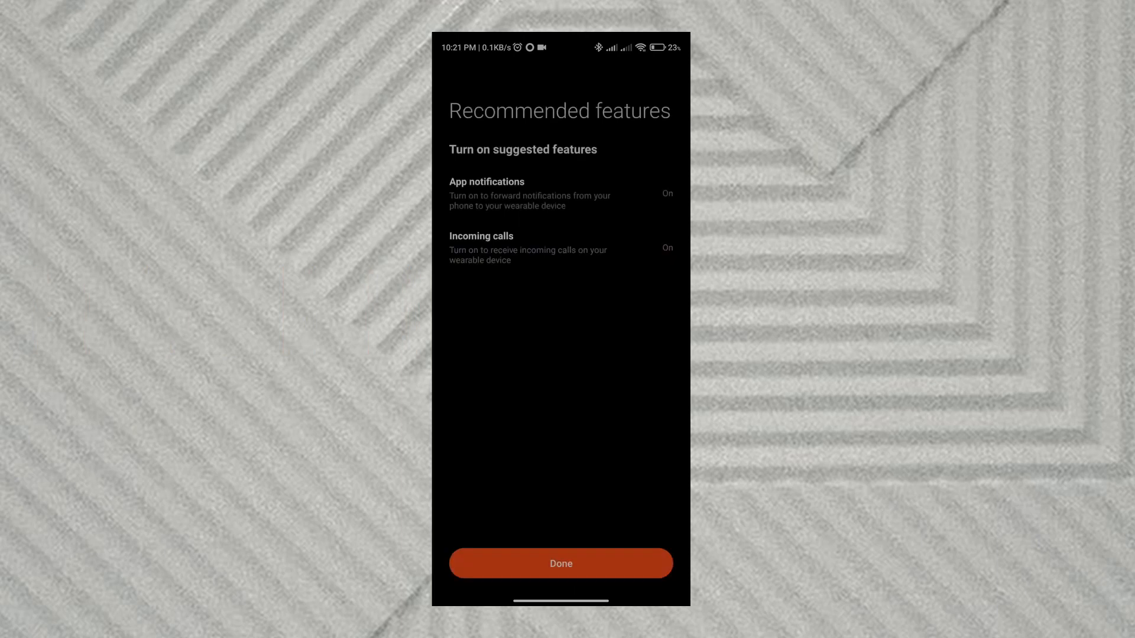
Step: Finish the recommended features setup and bring up the add-device catalog
{"action": "left_click", "coordinate": [560, 563]}
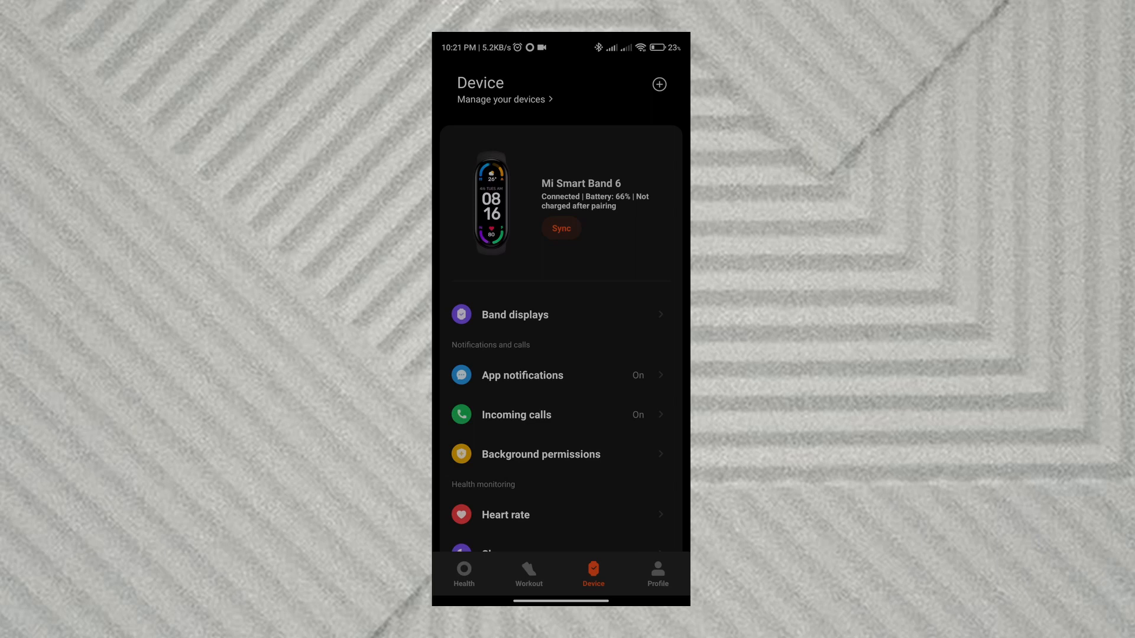
{"action": "left_click", "coordinate": [659, 84]}
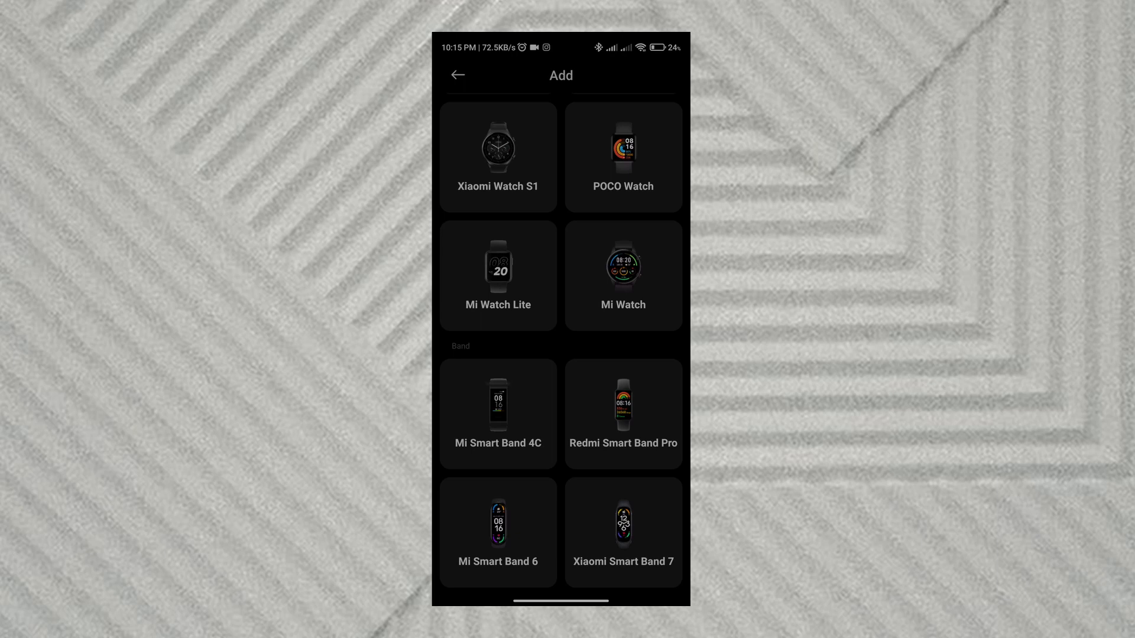
Step: Pick Mi Smart Band 6 from the catalog and view its connection-troubleshooting help
{"action": "left_click", "coordinate": [498, 532]}
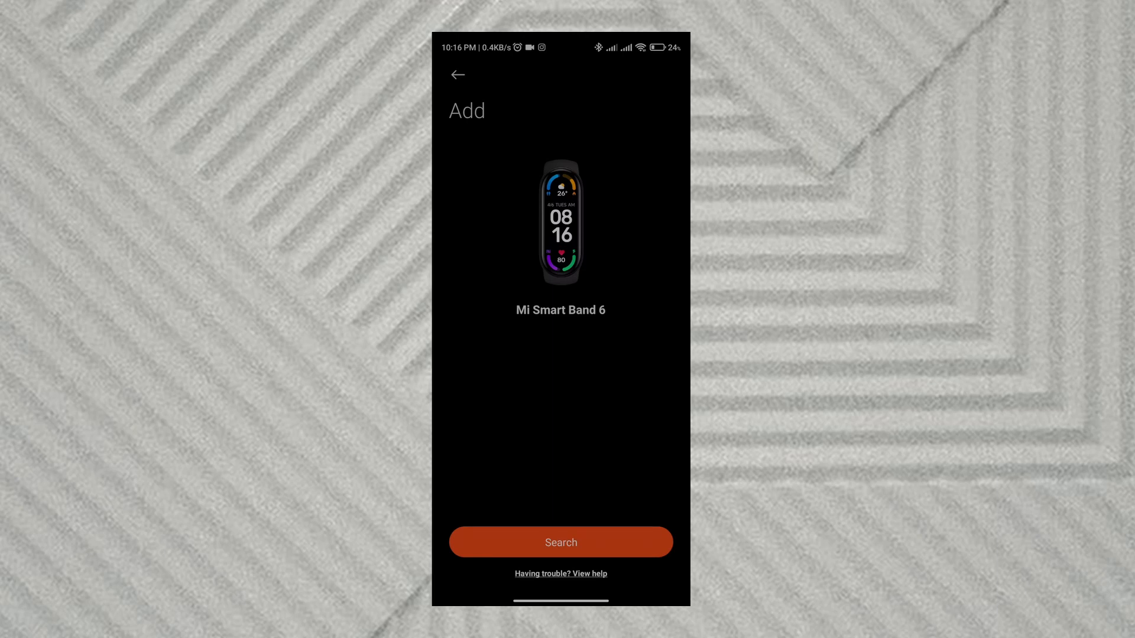
{"action": "left_click", "coordinate": [560, 573]}
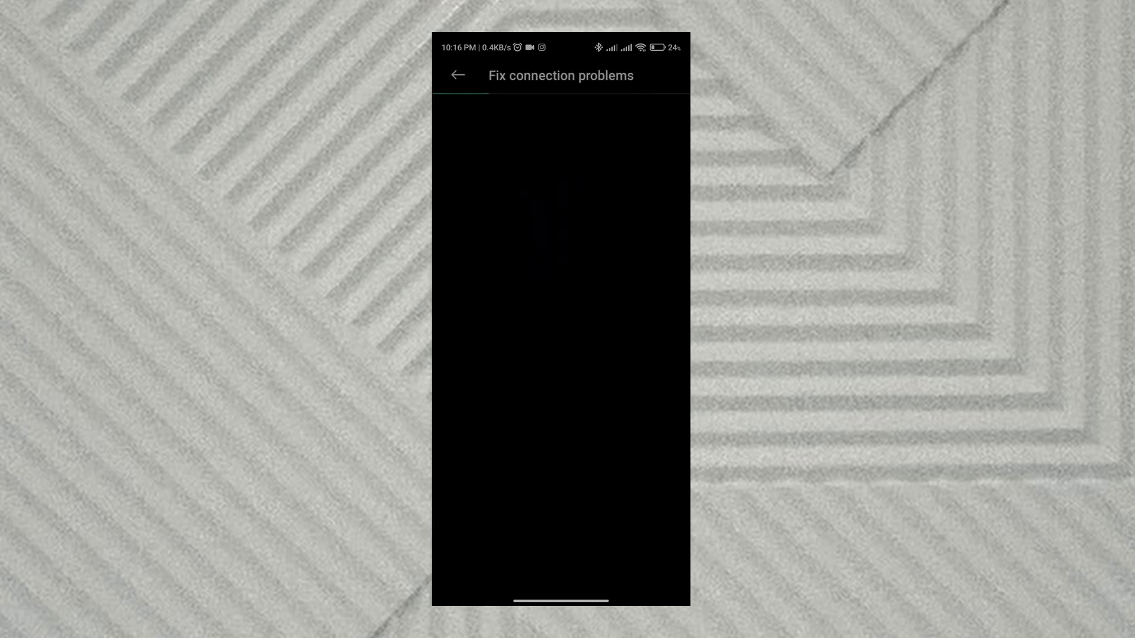